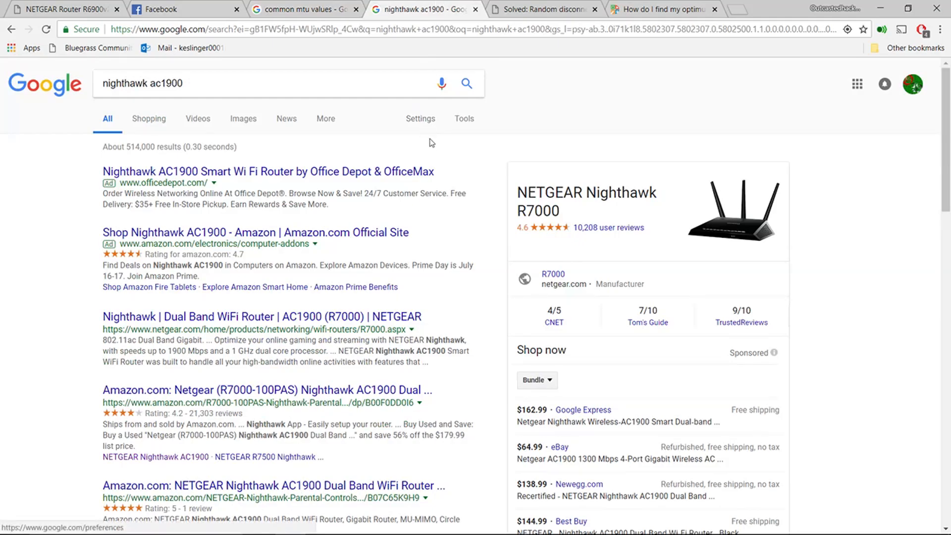
{"action": "mouse_move", "coordinate": [437, 83]}
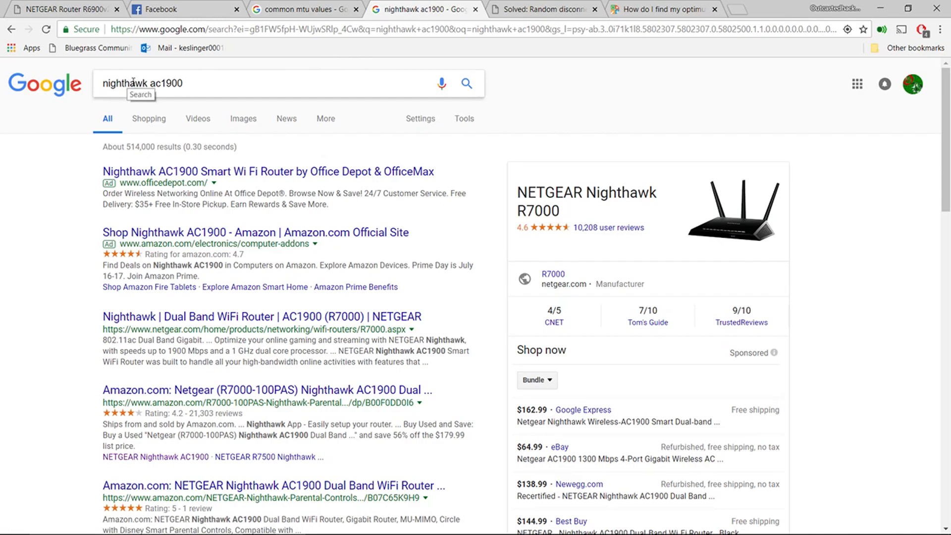
- Review the nighthawk ac1900 search results in Netgear Community
{"action": "left_click", "coordinate": [143, 83]}
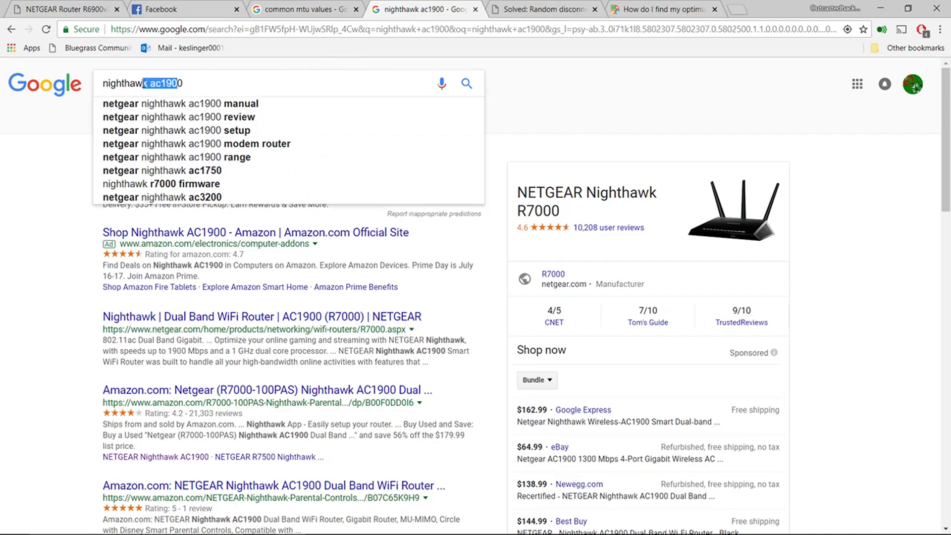
{"action": "left_click", "coordinate": [106, 84]}
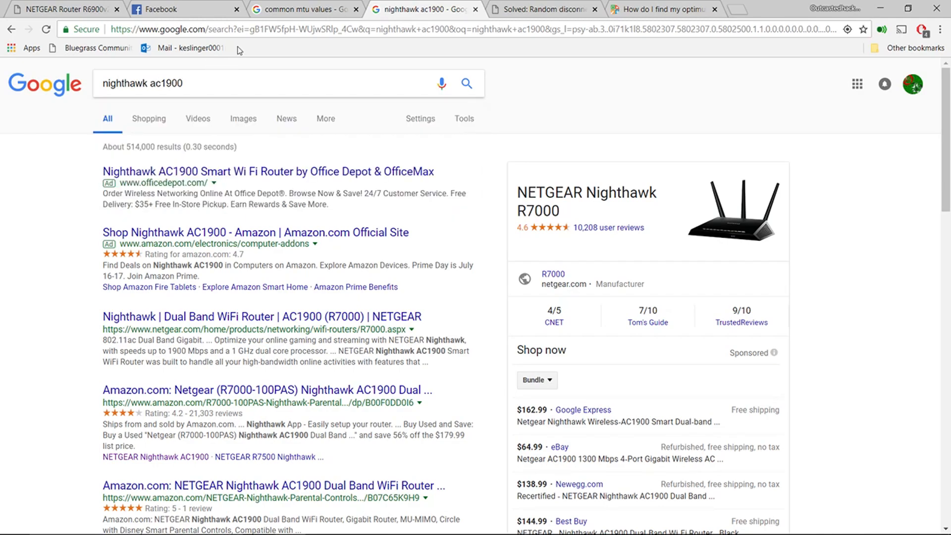
{"action": "mouse_move", "coordinate": [236, 50]}
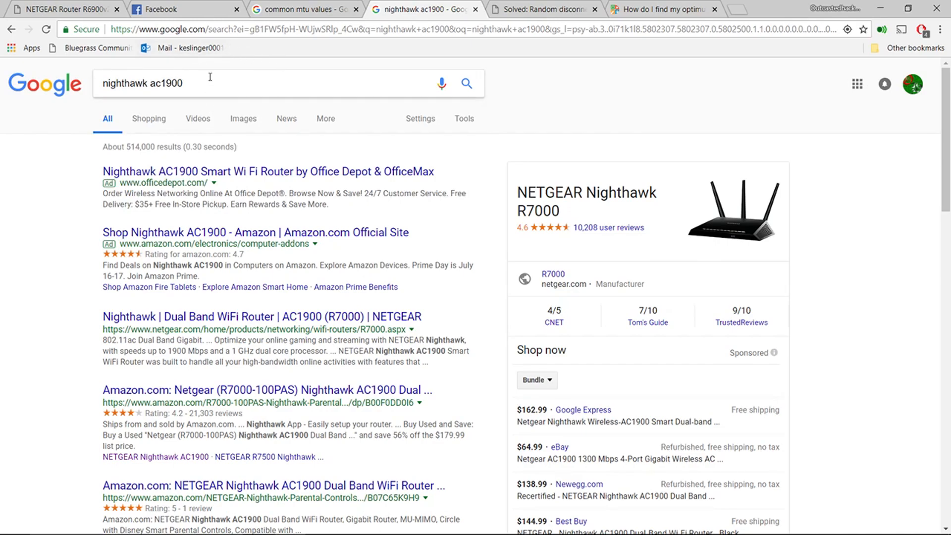
{"action": "mouse_move", "coordinate": [312, 9]}
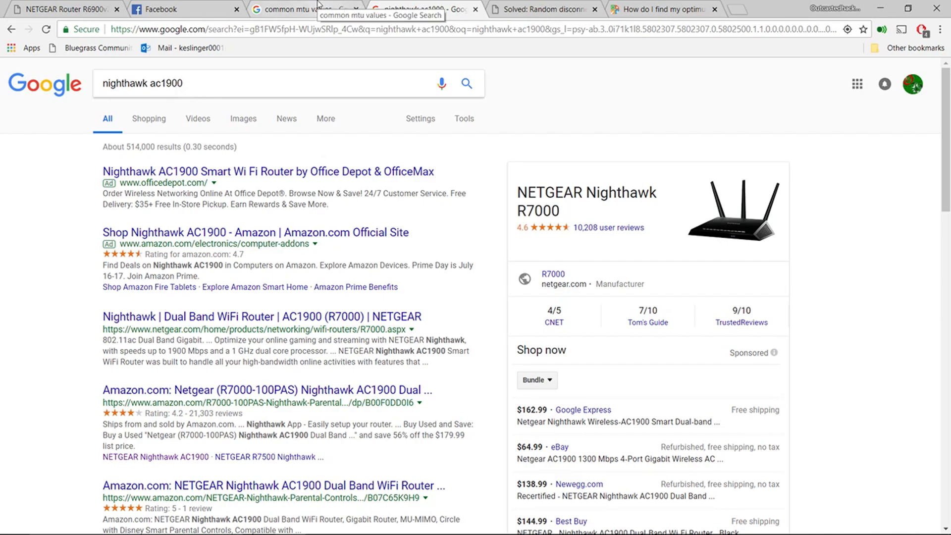
{"action": "left_click", "coordinate": [424, 9]}
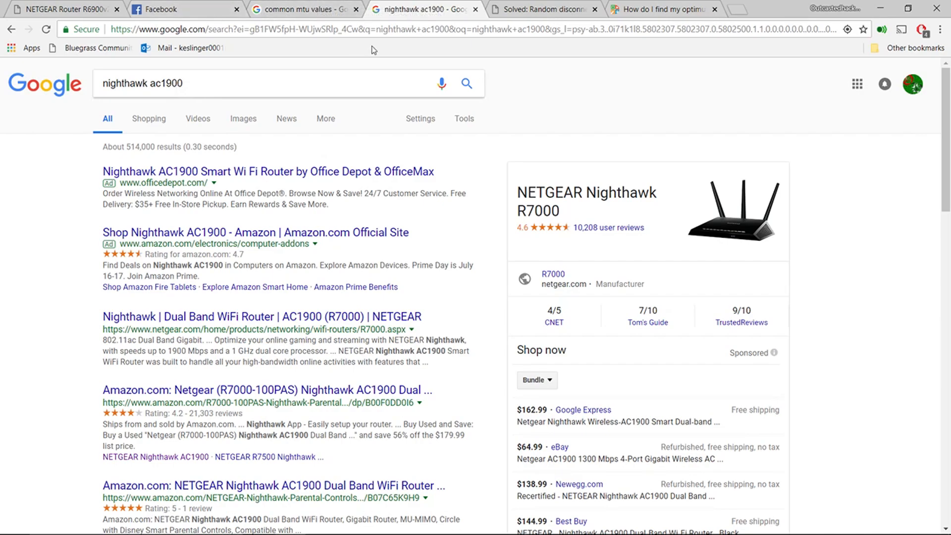
{"action": "mouse_move", "coordinate": [542, 9]}
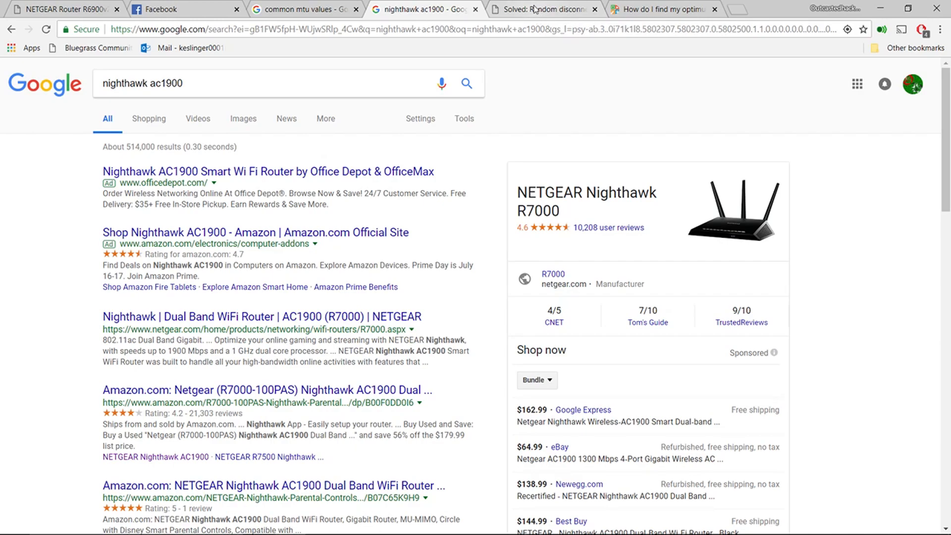
- Scroll the Random disconnects thread down to the hard-reset steps and MTU 1400 advice
{"action": "left_click", "coordinate": [543, 9]}
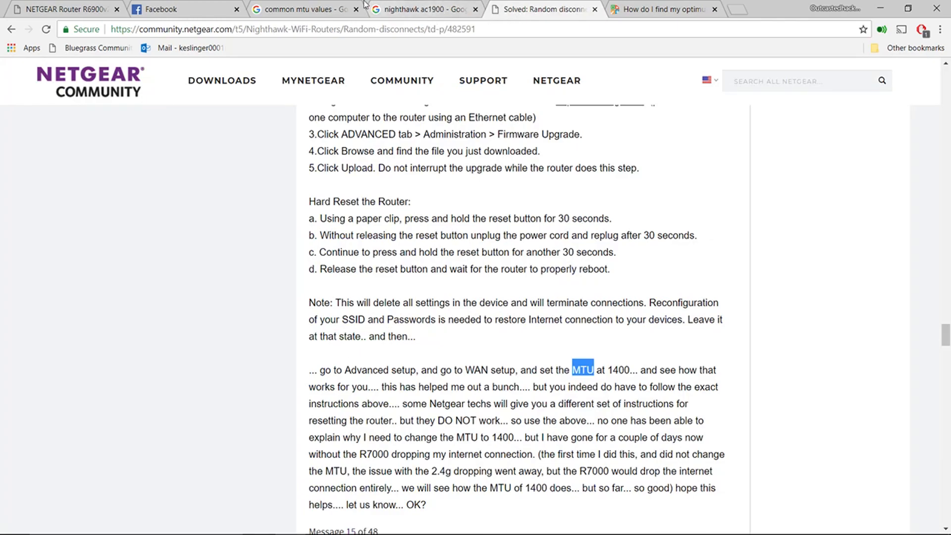
{"action": "left_click", "coordinate": [418, 9]}
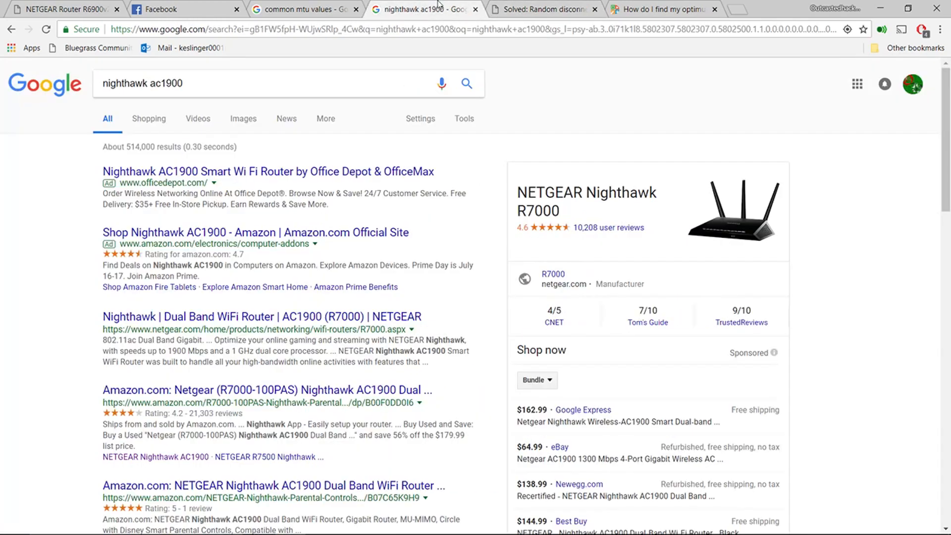
{"action": "left_click", "coordinate": [543, 9]}
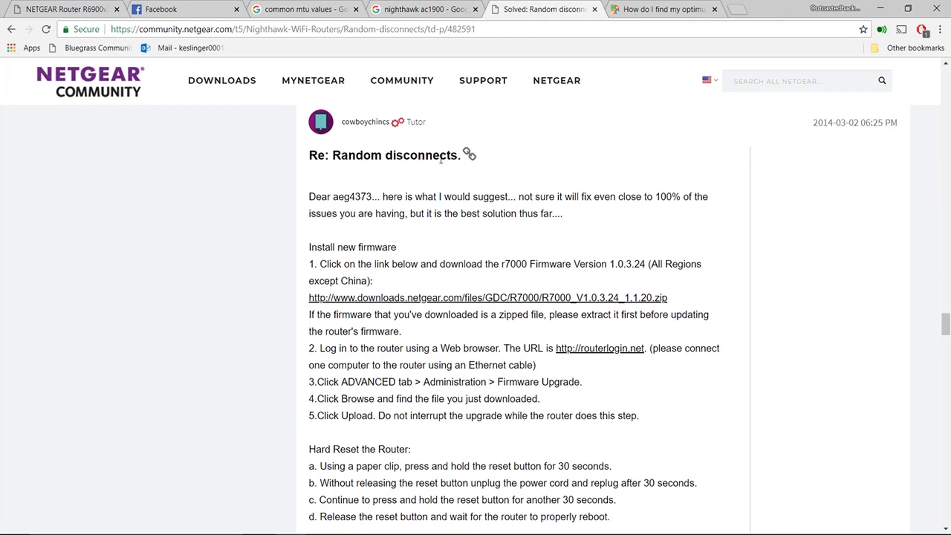
{"action": "scroll", "scroll_direction": "down", "scroll_amount": 3}
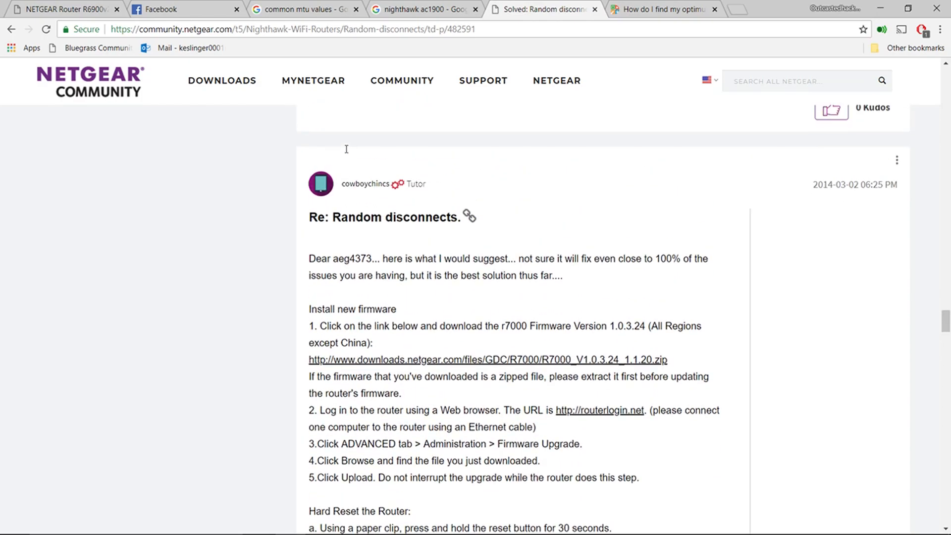
{"action": "mouse_move", "coordinate": [813, 183]}
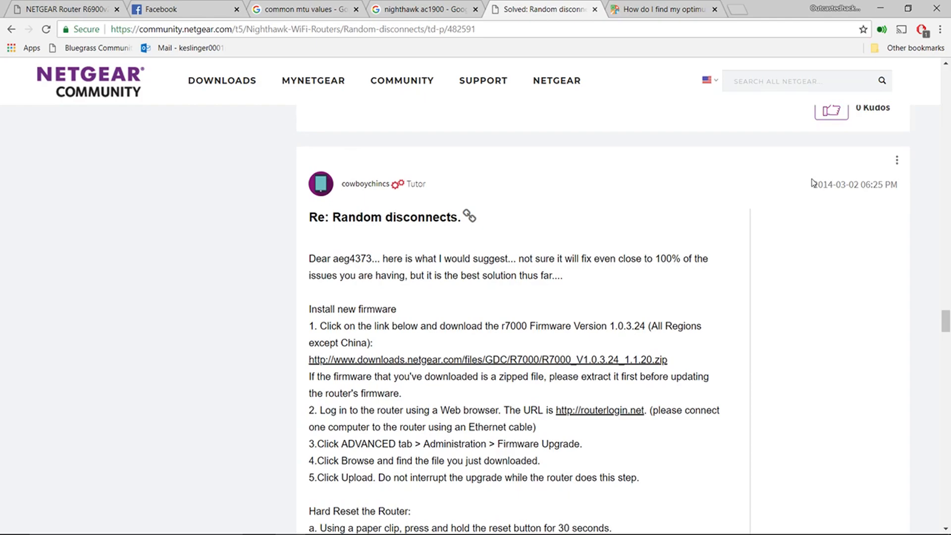
{"action": "mouse_move", "coordinate": [571, 303]}
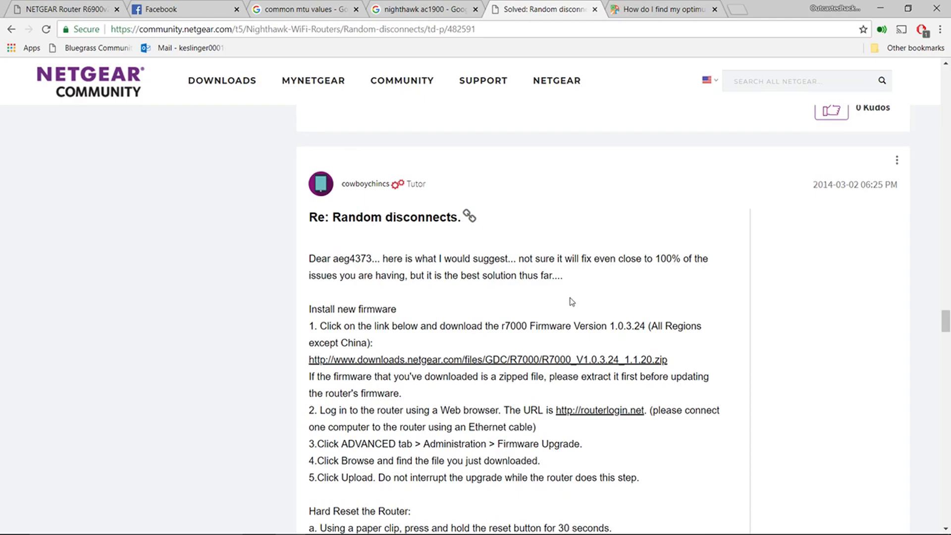
{"action": "scroll", "scroll_direction": "down", "scroll_amount": 3}
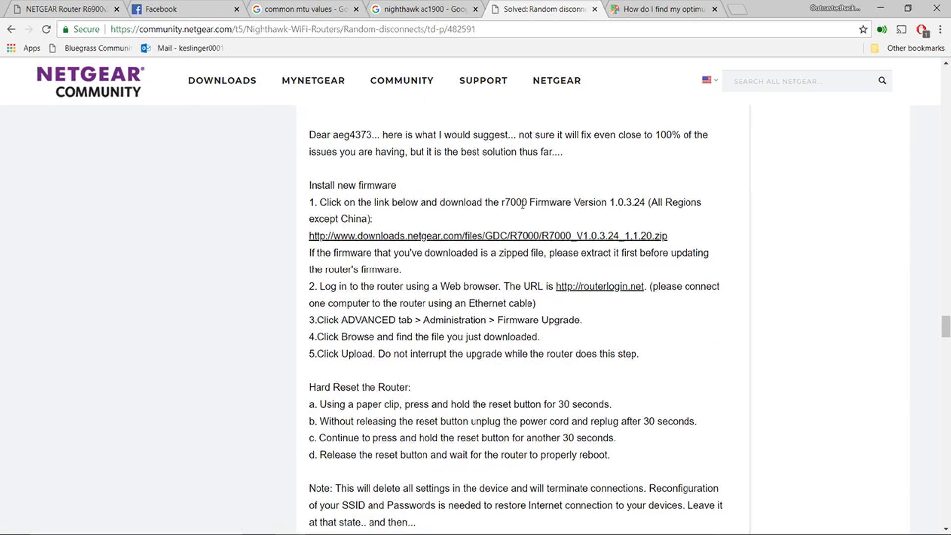
{"action": "scroll", "scroll_direction": "down", "scroll_amount": 3}
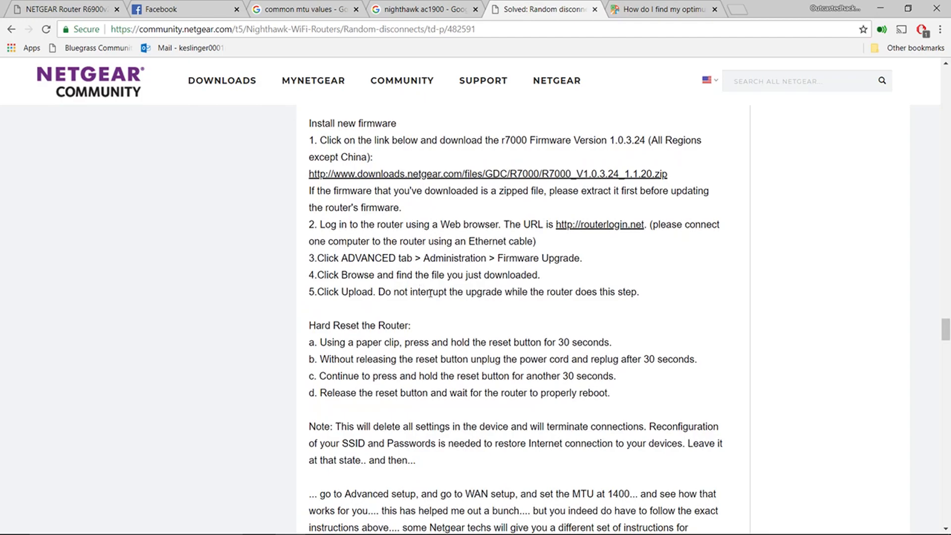
{"action": "scroll", "scroll_direction": "down", "scroll_amount": 3}
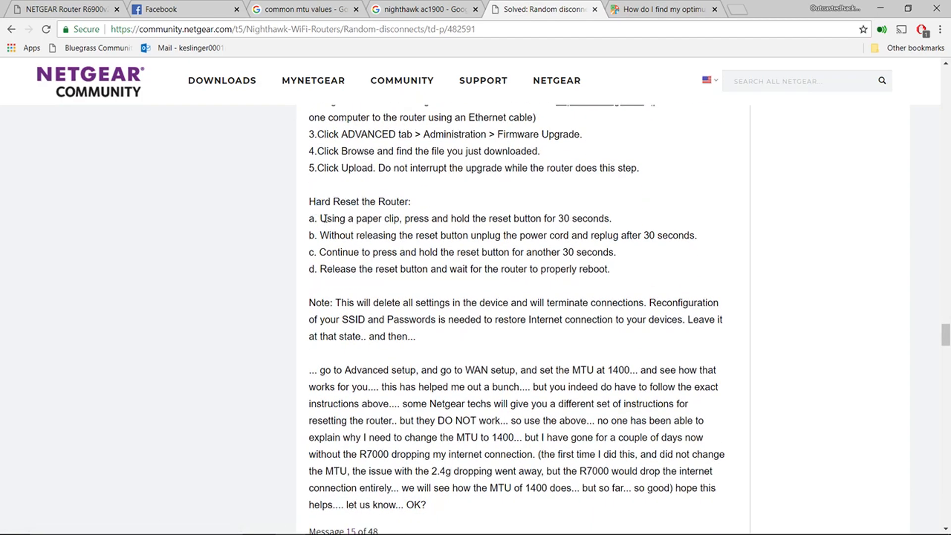
- Highlight reset steps a, b and d, then view the router's WAN Setup (MTU 1472)
{"action": "left_click_drag", "start_coordinate": [320, 219], "coordinate": [389, 218]}
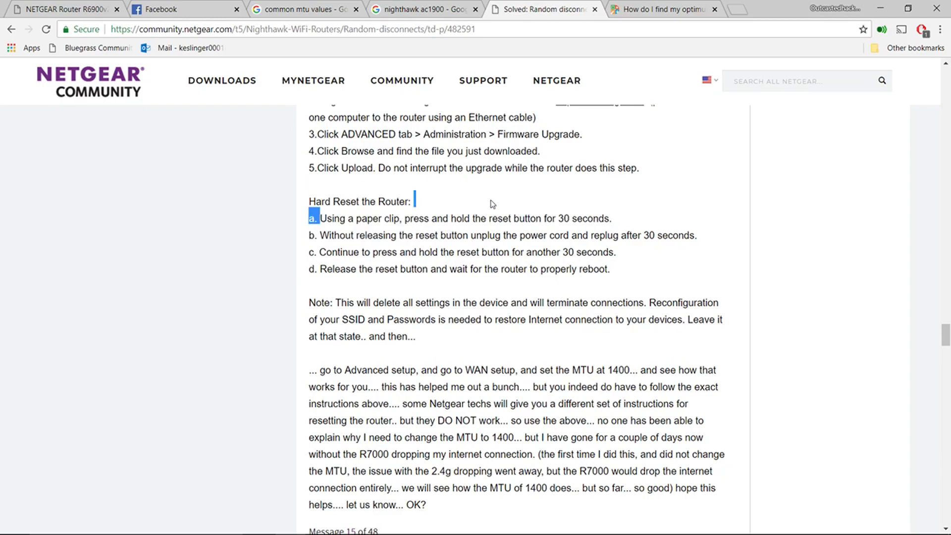
{"action": "left_click_drag", "start_coordinate": [321, 219], "coordinate": [607, 218]}
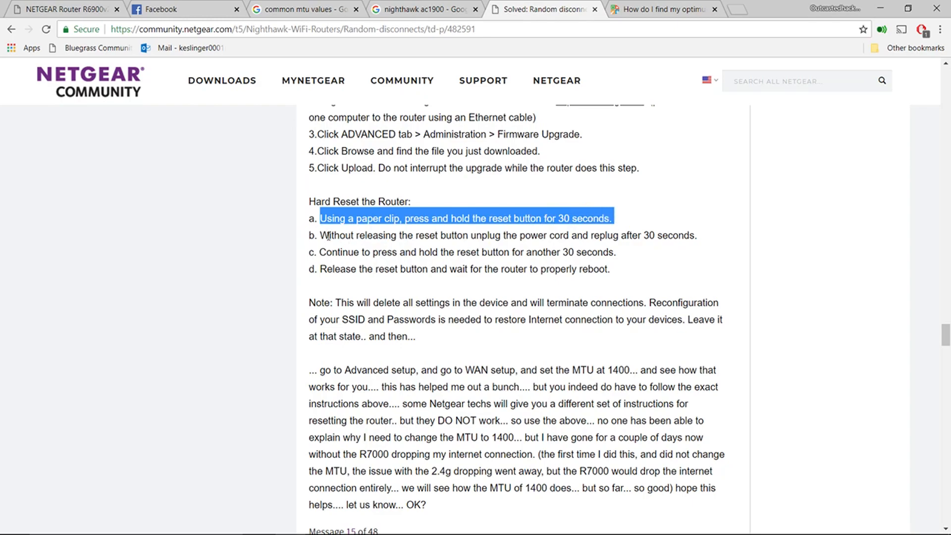
{"action": "left_click_drag", "start_coordinate": [321, 235], "coordinate": [487, 235]}
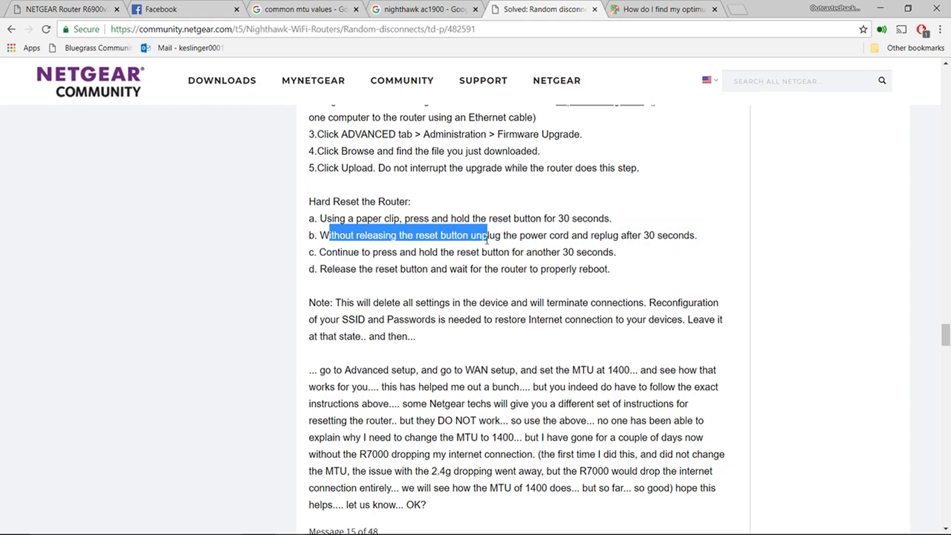
{"action": "left_click_drag", "start_coordinate": [486, 235], "coordinate": [655, 235]}
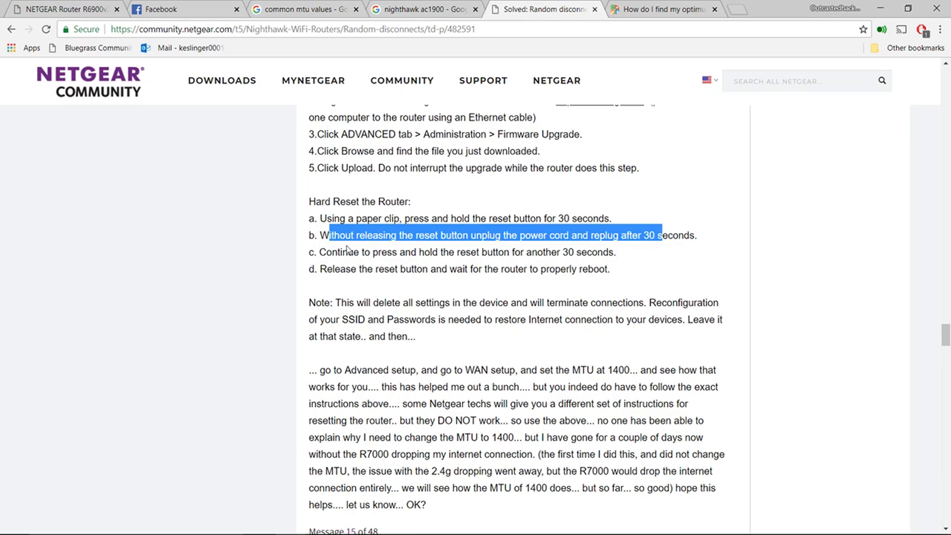
{"action": "left_click_drag", "start_coordinate": [348, 235], "coordinate": [561, 268]}
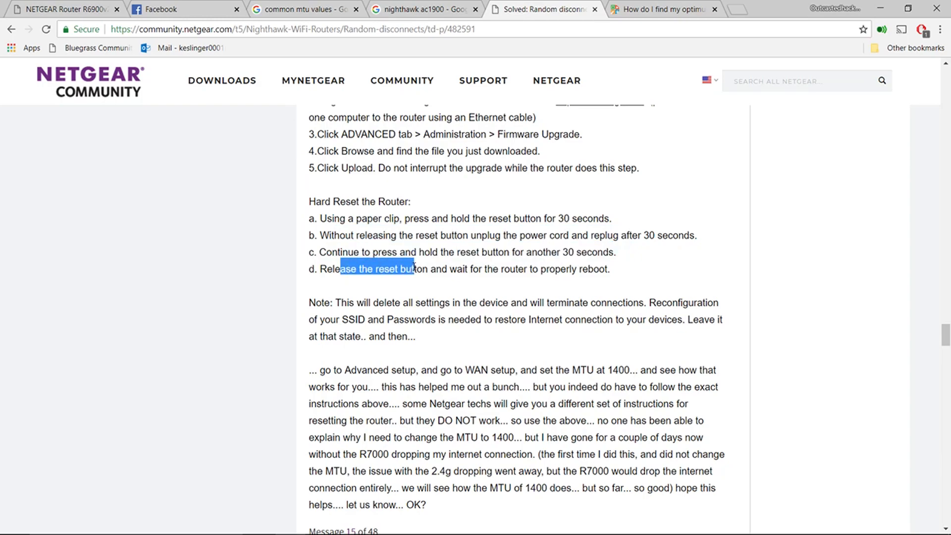
{"action": "left_click_drag", "start_coordinate": [411, 268], "coordinate": [491, 268]}
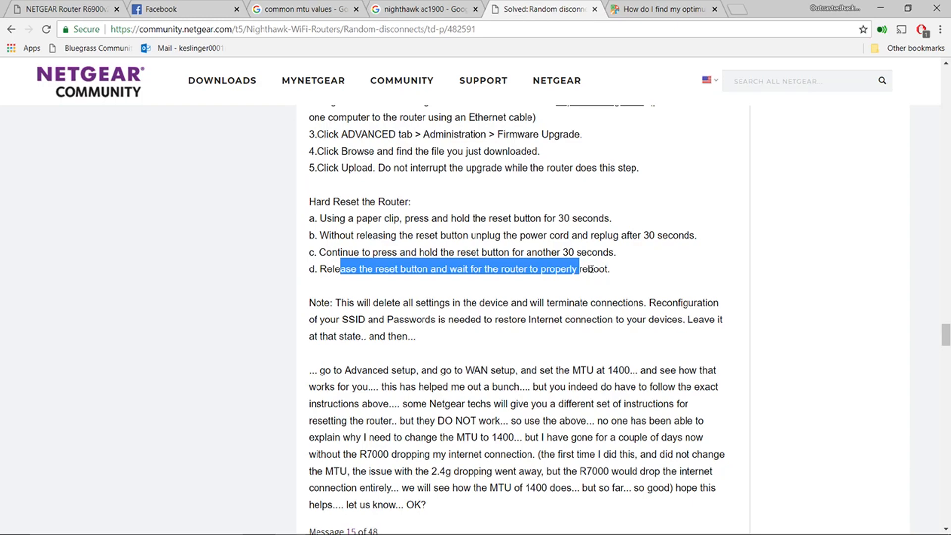
{"action": "left_click", "coordinate": [576, 268]}
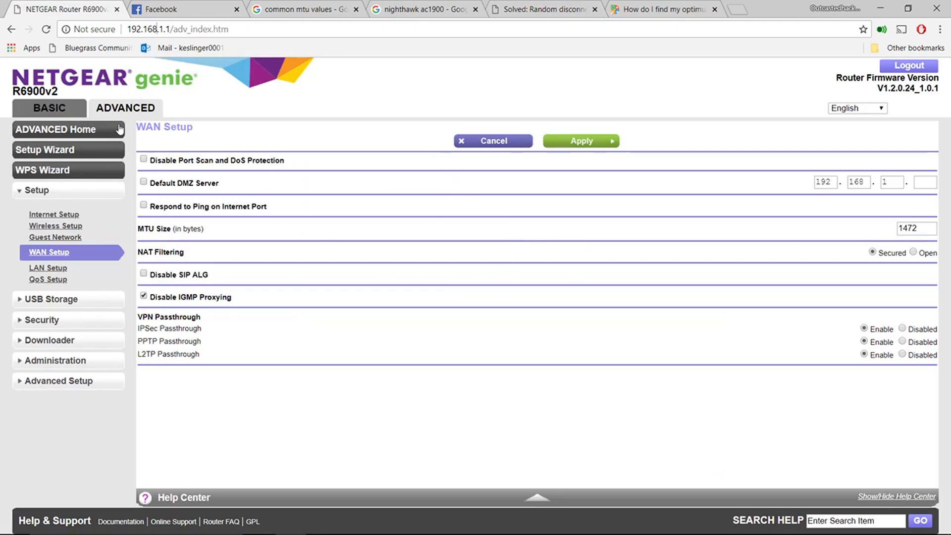
- Highlight the forum's advice to set MTU under WAN setup, then return to NETGEAR genie's WAN Setup
{"action": "left_click", "coordinate": [661, 9]}
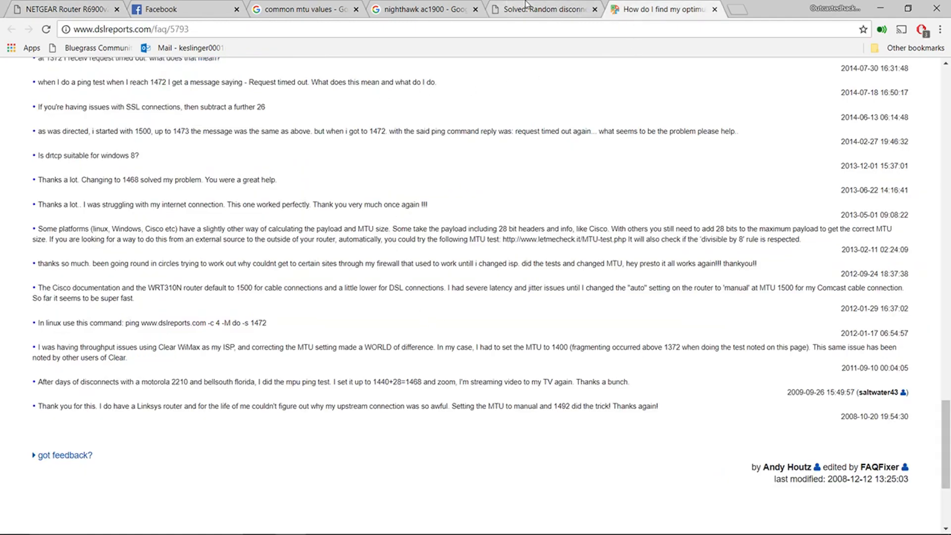
{"action": "left_click", "coordinate": [543, 9]}
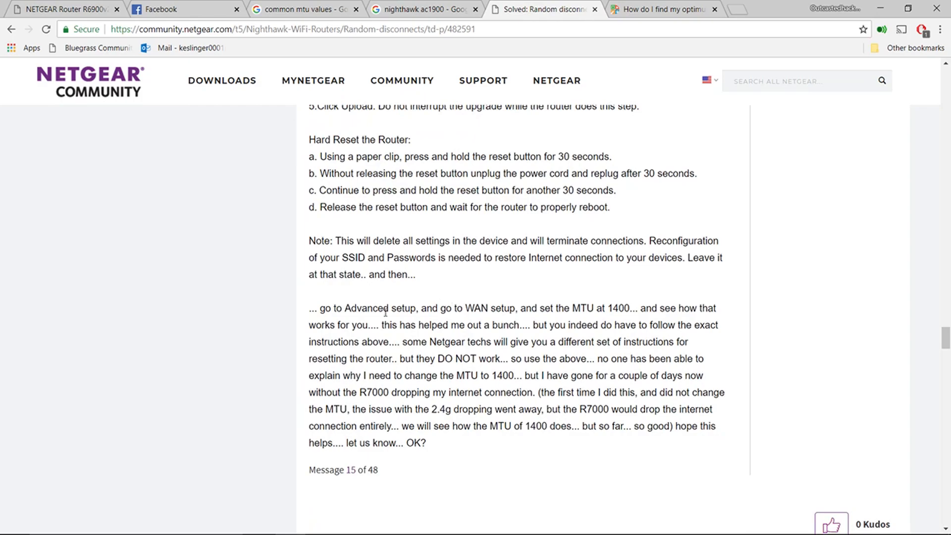
{"action": "left_click_drag", "start_coordinate": [324, 308], "coordinate": [490, 308]}
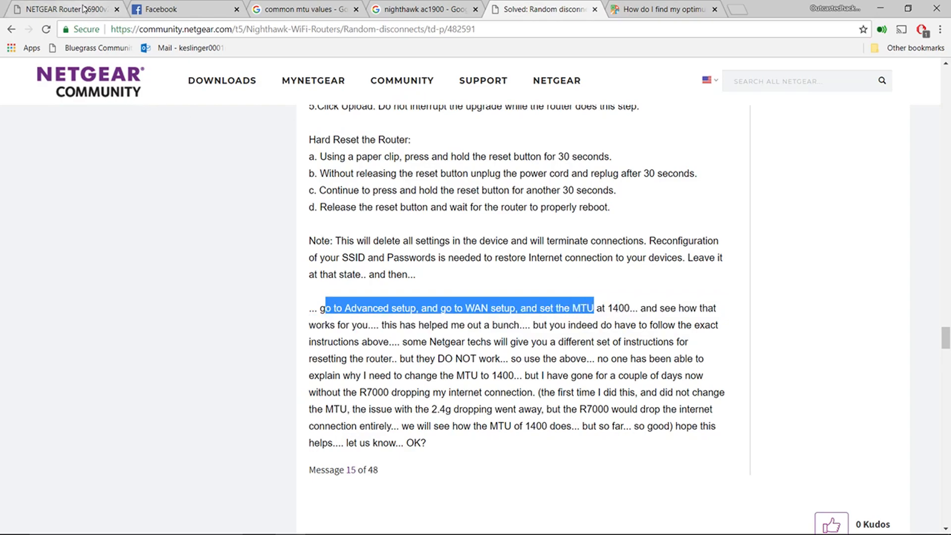
{"action": "left_click", "coordinate": [60, 9]}
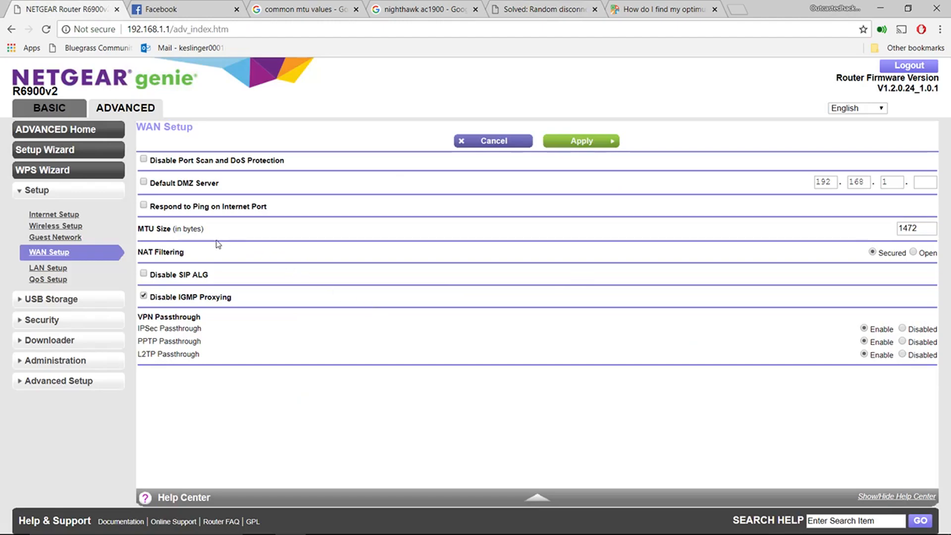
{"action": "left_click", "coordinate": [913, 229]}
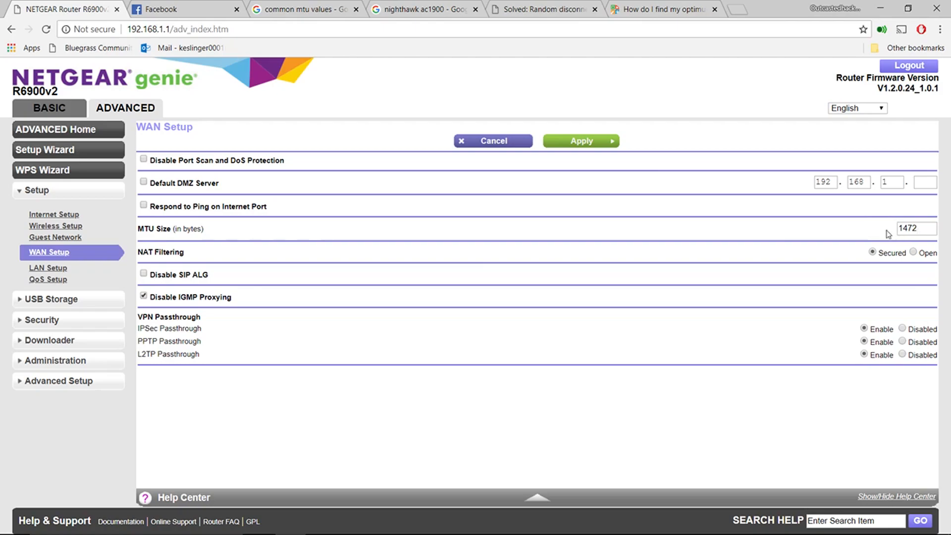
{"action": "mouse_move", "coordinate": [672, 242]}
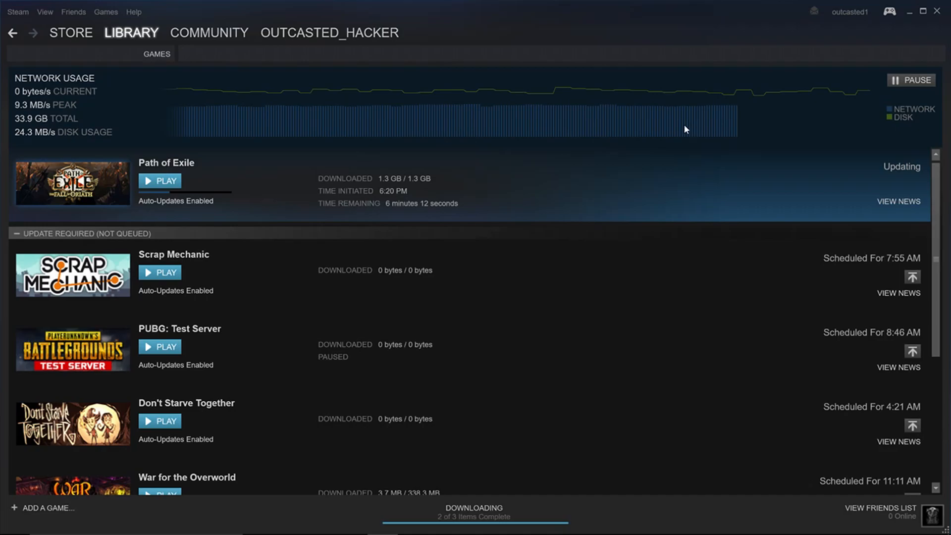
{"action": "mouse_move", "coordinate": [711, 131]}
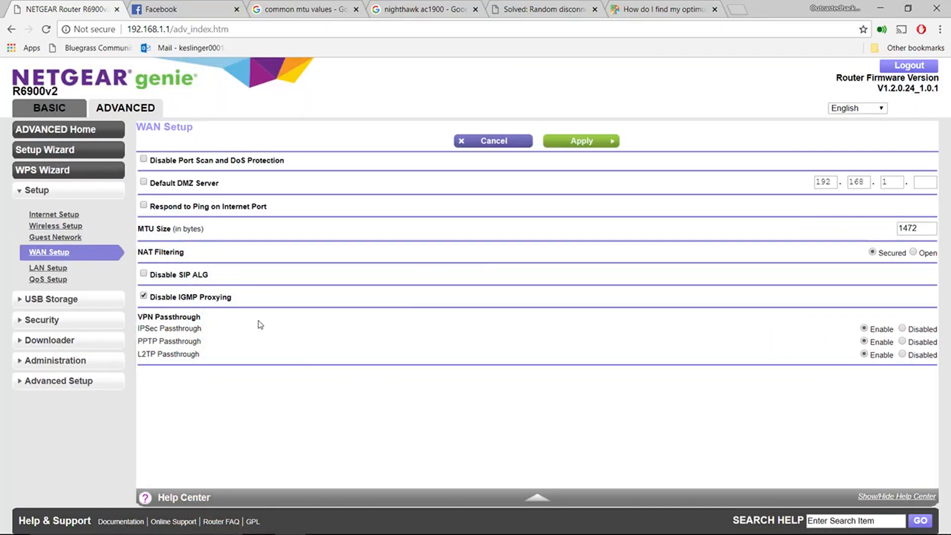
- Open the DSLReports 'How do I find my optimum MTU setting?' guide
{"action": "left_click", "coordinate": [542, 9]}
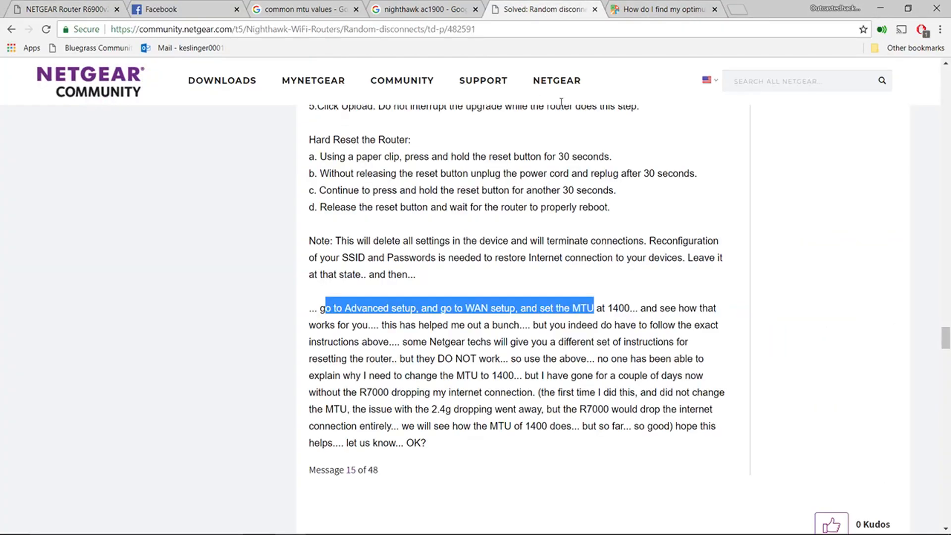
{"action": "left_click", "coordinate": [661, 9]}
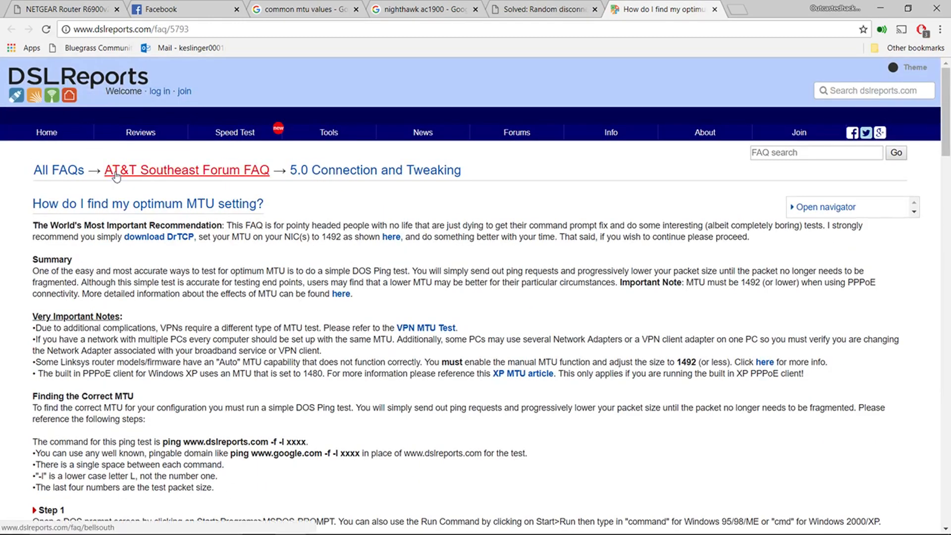
- Read DSLReports ping-test Steps 1–6 down to the 1440+28=1468 example, then return to WAN Setup
{"action": "left_click", "coordinate": [121, 30]}
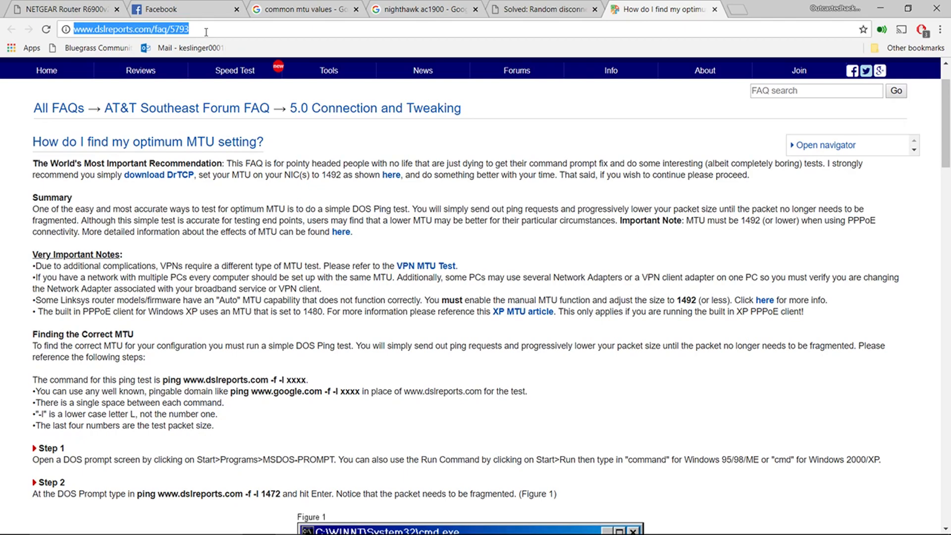
{"action": "scroll", "scroll_direction": "down", "scroll_amount": 3}
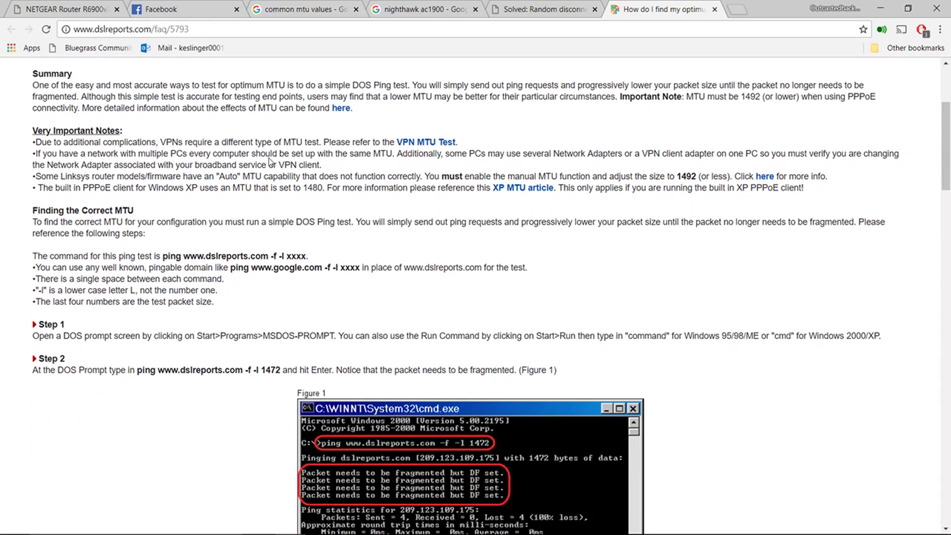
{"action": "scroll", "scroll_direction": "down", "scroll_amount": 3}
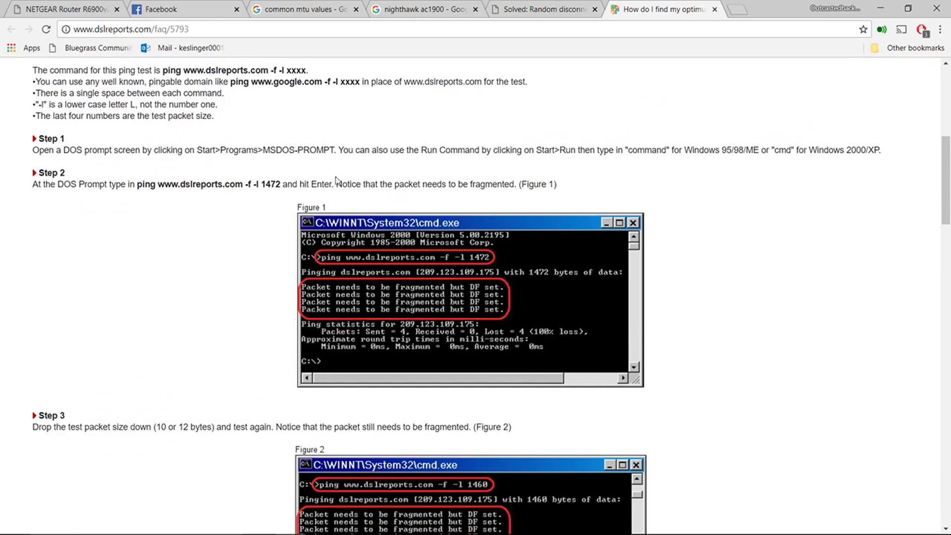
{"action": "mouse_move", "coordinate": [338, 254]}
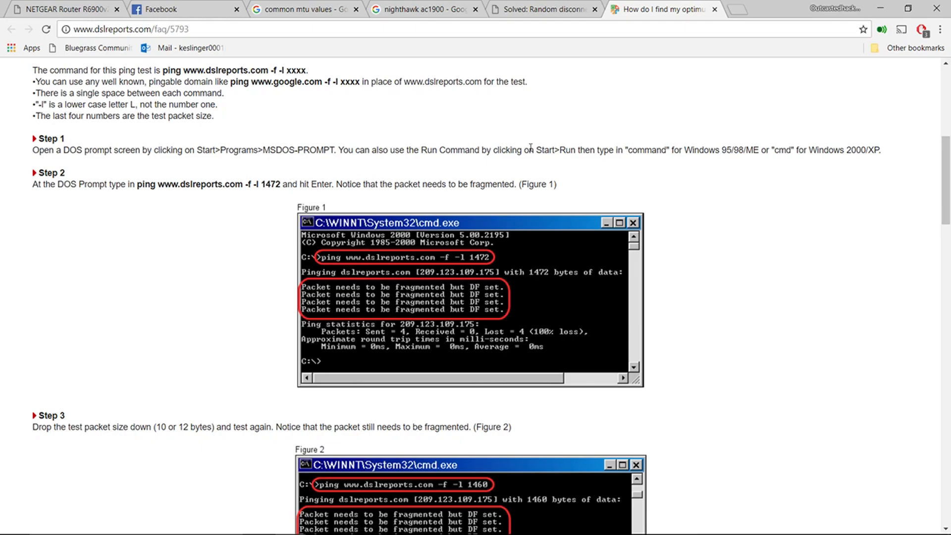
{"action": "mouse_move", "coordinate": [406, 261]}
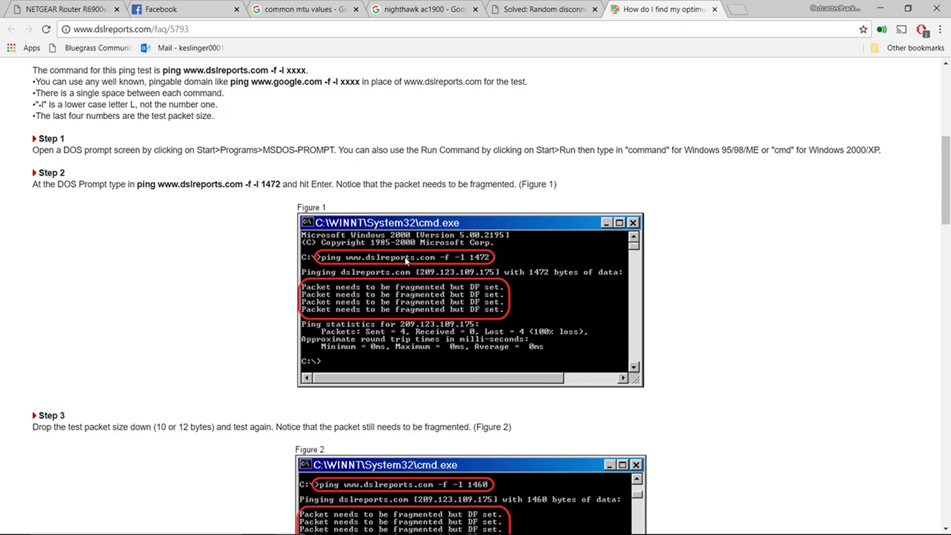
{"action": "scroll", "scroll_direction": "down", "scroll_amount": 3}
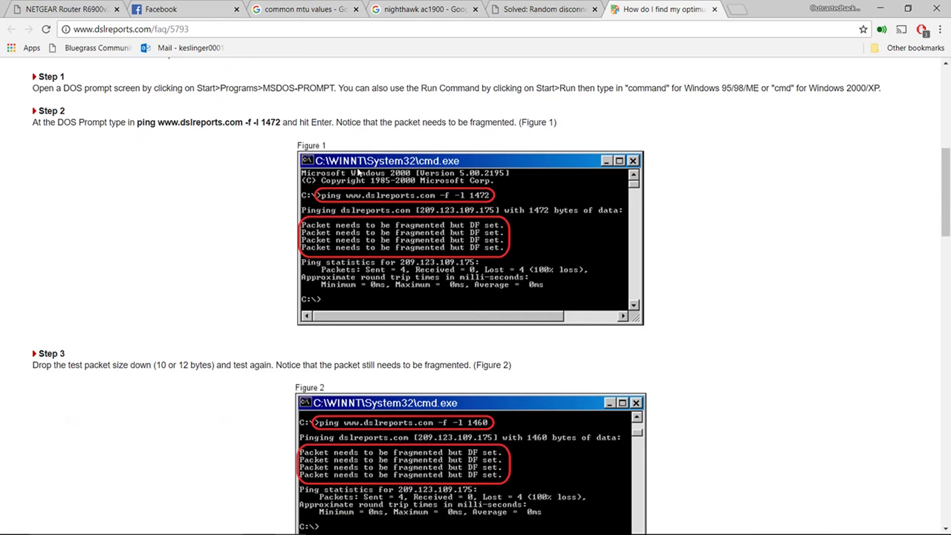
{"action": "mouse_move", "coordinate": [394, 186]}
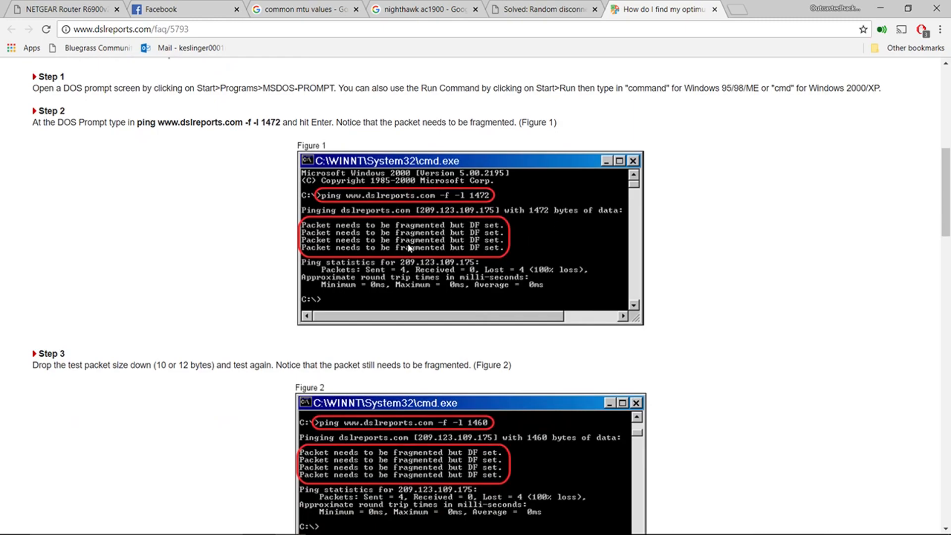
{"action": "scroll", "scroll_direction": "down", "scroll_amount": 3}
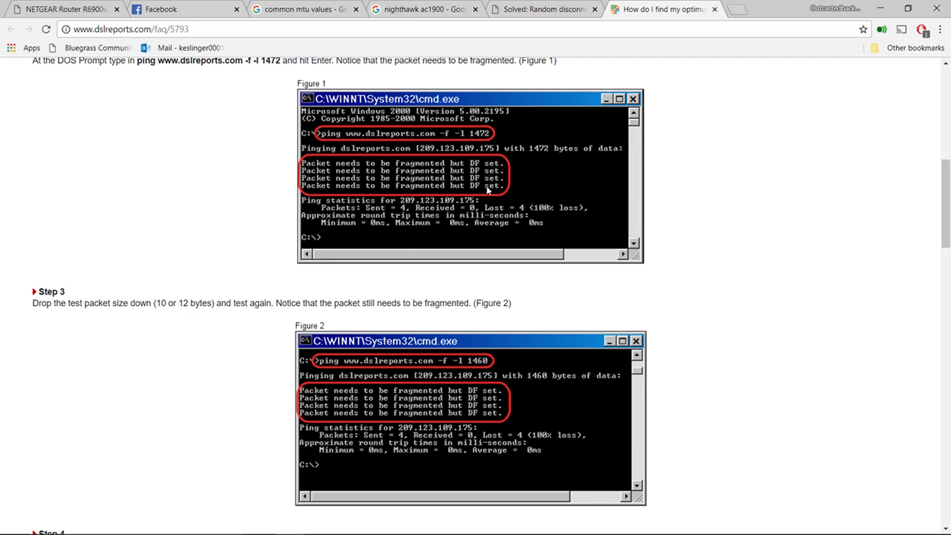
{"action": "scroll", "scroll_direction": "down", "scroll_amount": 3}
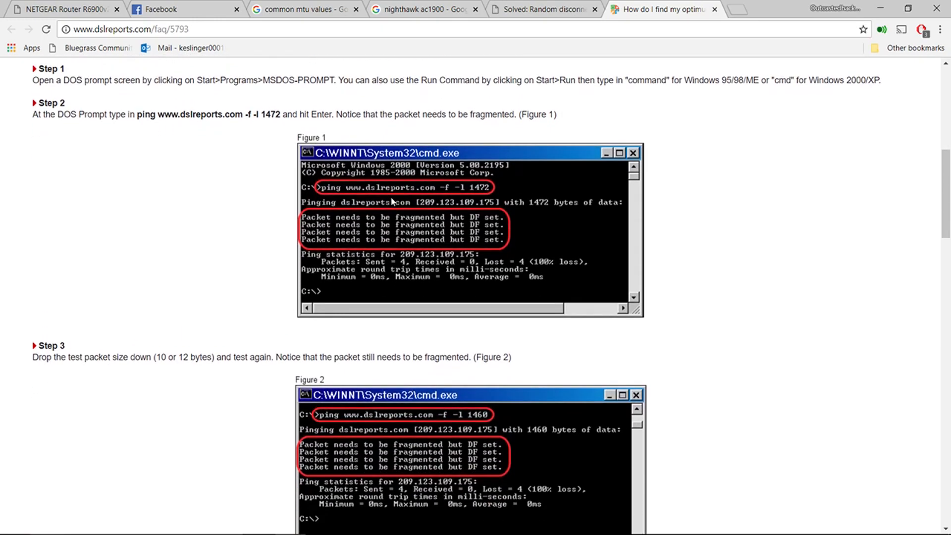
{"action": "scroll", "scroll_direction": "down", "scroll_amount": 3}
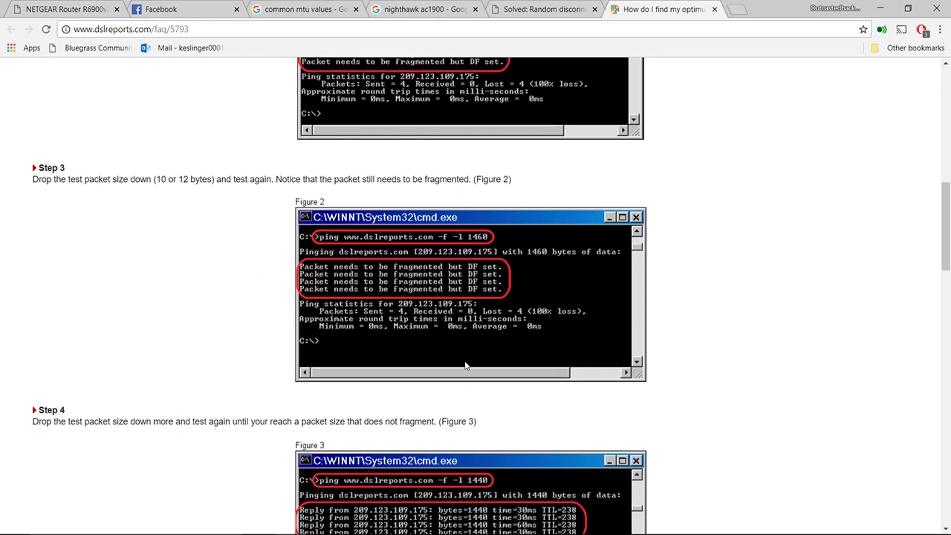
{"action": "scroll", "scroll_direction": "down", "scroll_amount": 3}
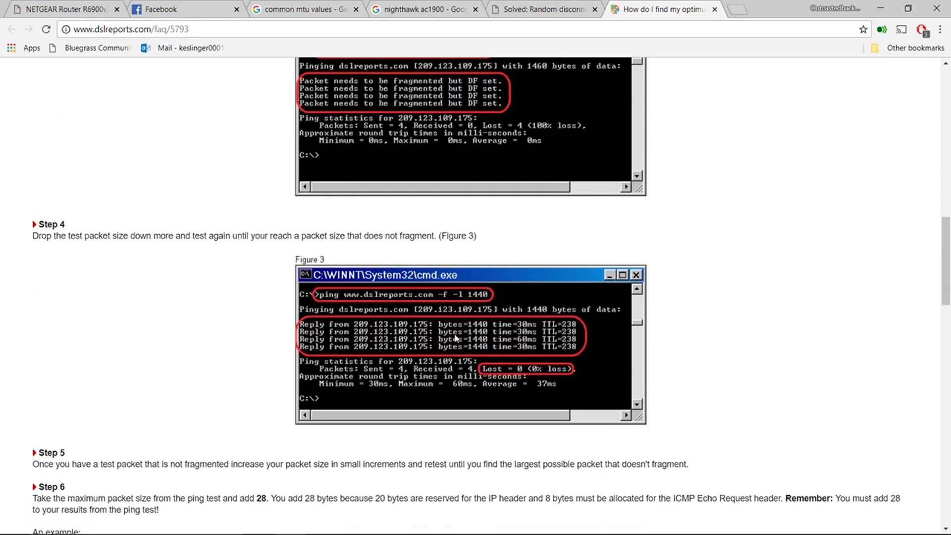
{"action": "scroll", "scroll_direction": "down", "scroll_amount": 3}
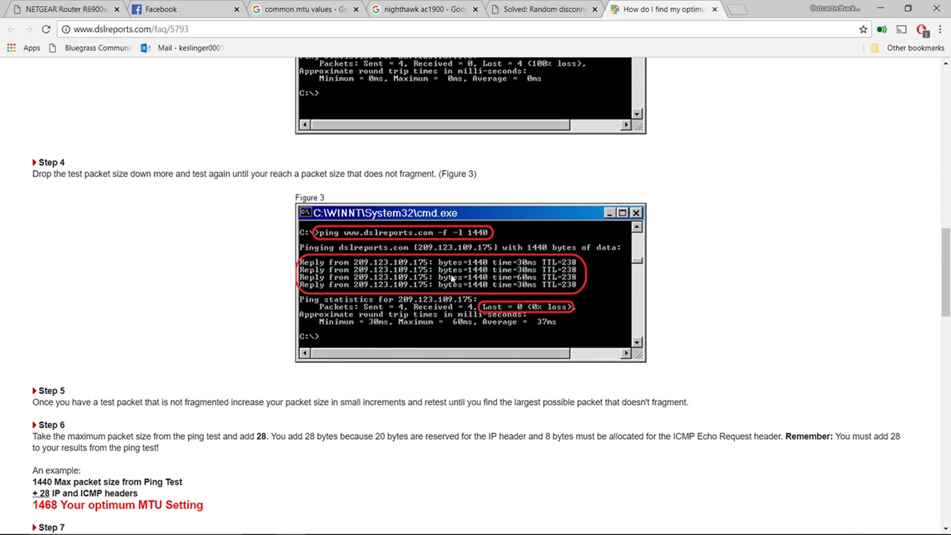
{"action": "left_click", "coordinate": [60, 9]}
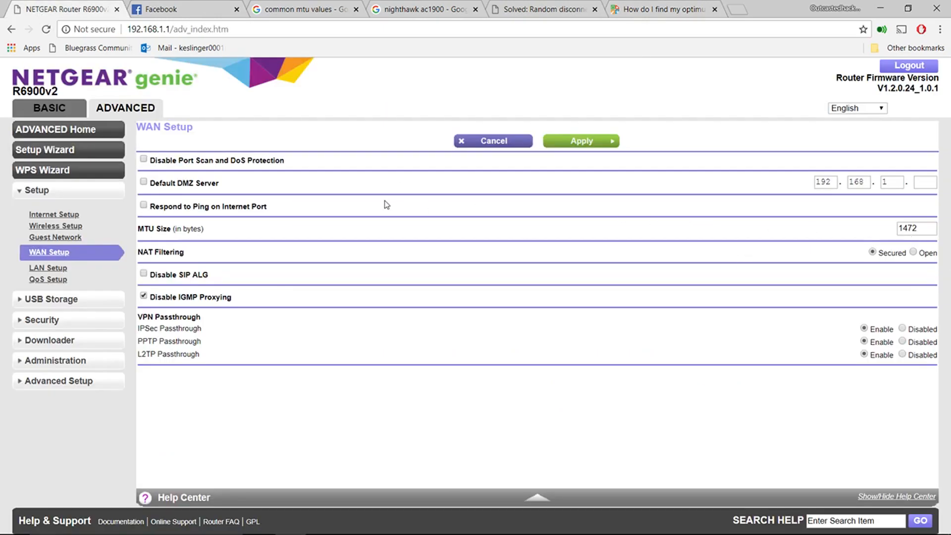
{"action": "mouse_move", "coordinate": [635, 386]}
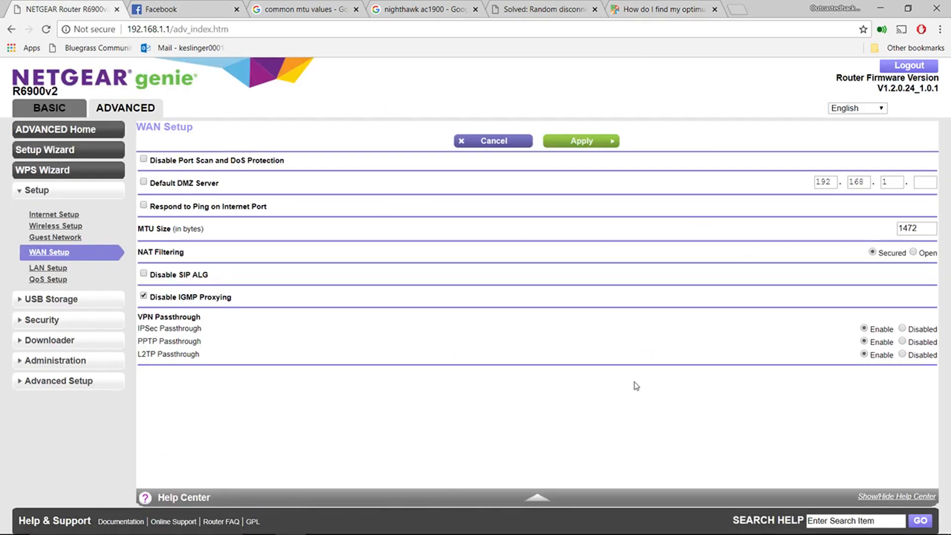
{"action": "mouse_move", "coordinate": [427, 380]}
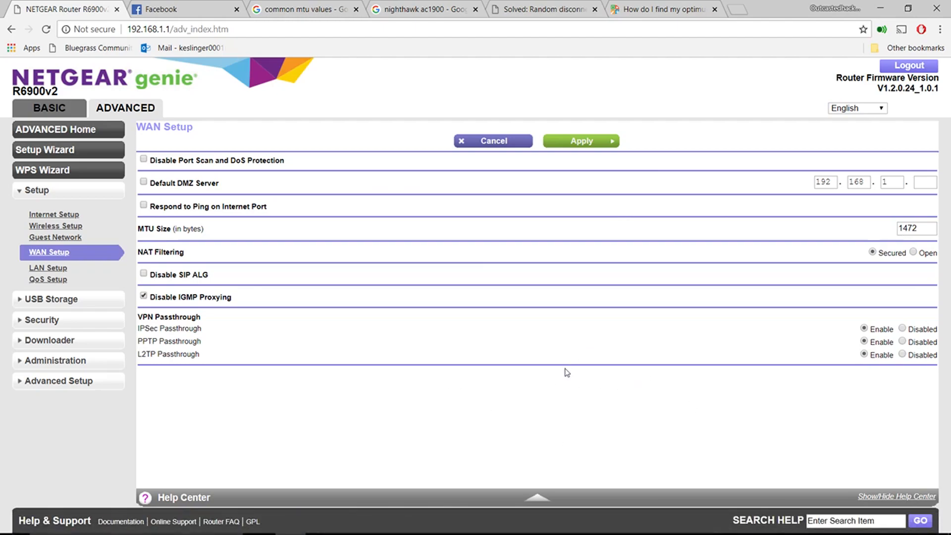
{"action": "mouse_move", "coordinate": [427, 219]}
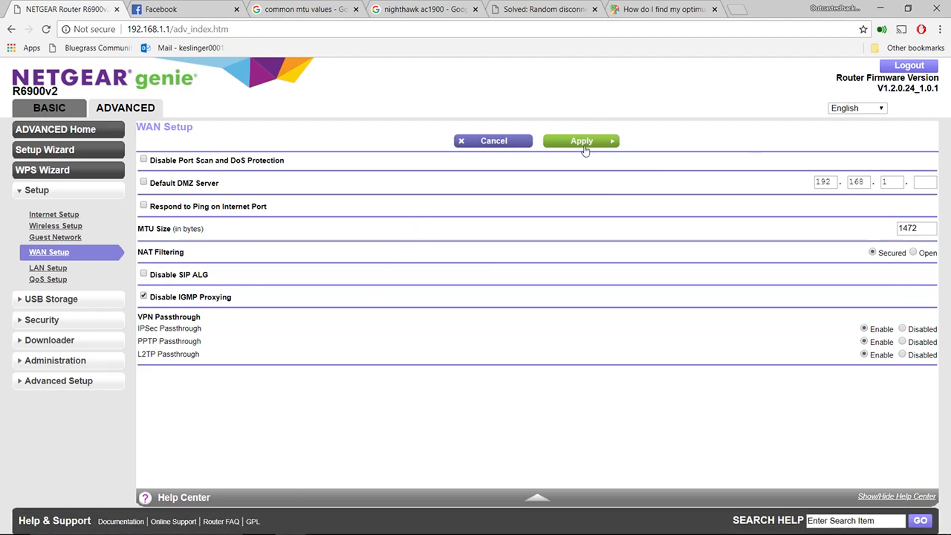
{"action": "mouse_move", "coordinate": [338, 190]}
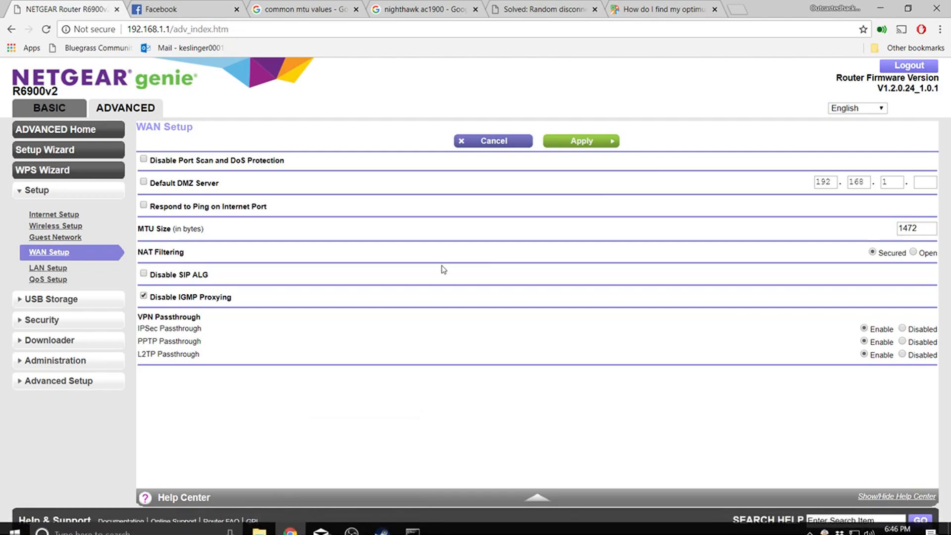
{"action": "mouse_move", "coordinate": [273, 368]}
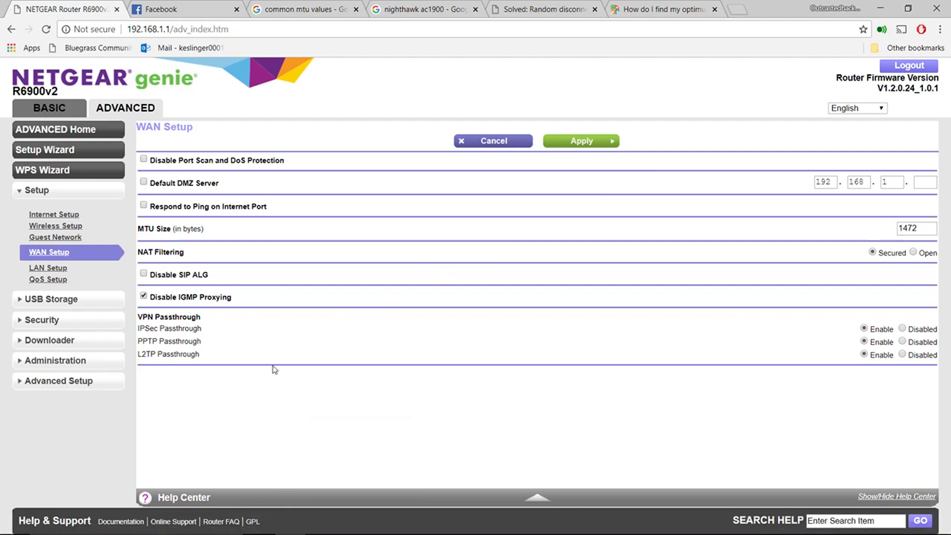